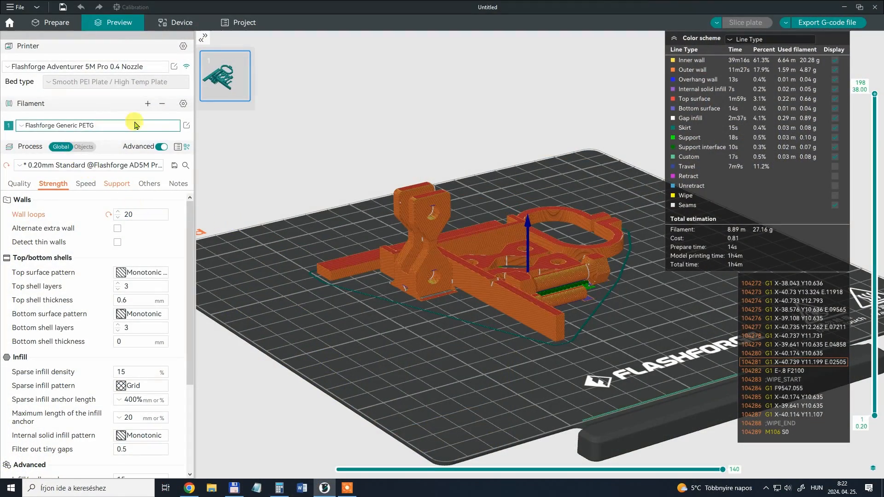
mouse_move(187, 125)
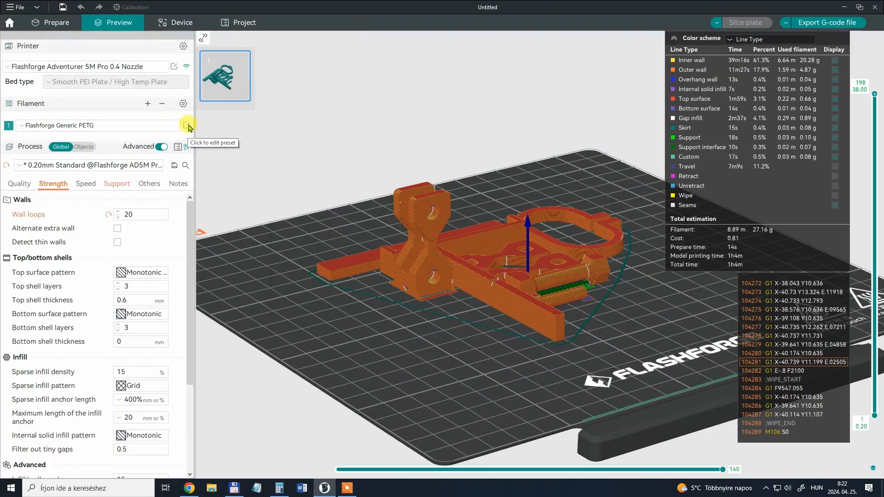
Edit the PETG filament preset to a 240 °C nozzle and 85 °C bed.
left_click(187, 126)
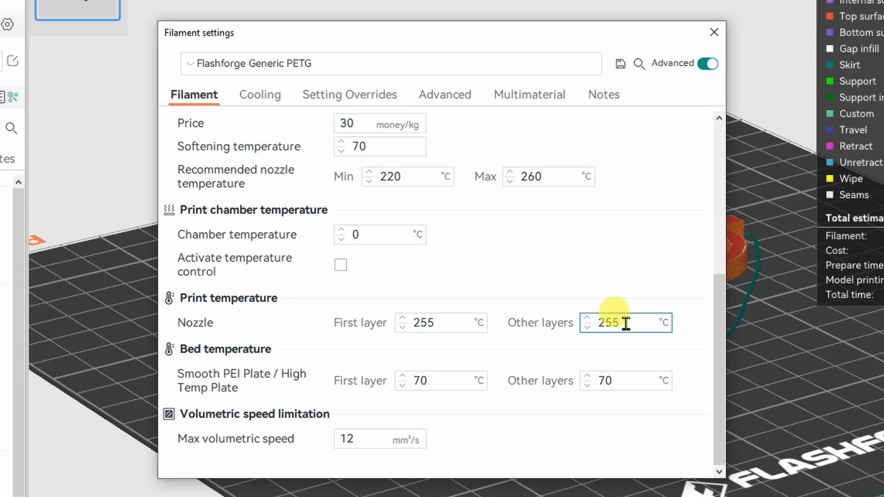
type("240")
left_click(625, 381)
type("85")
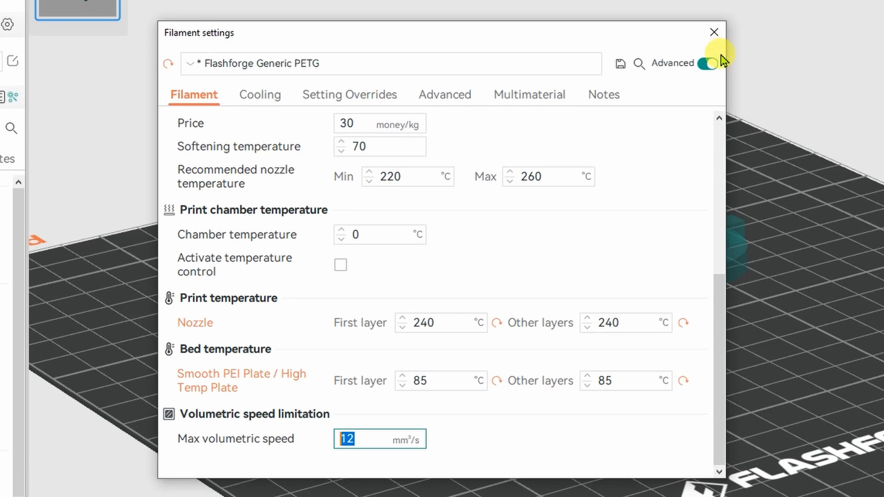
left_click(714, 32)
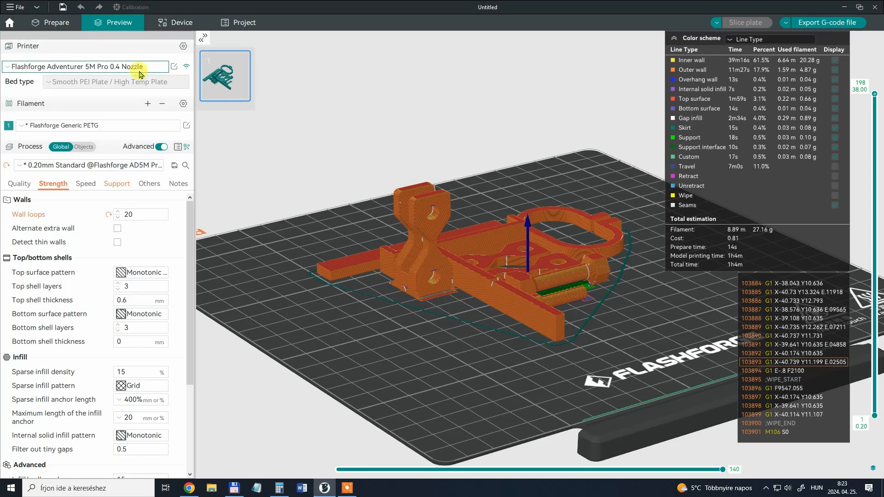
Open the USB storage tab on the Adventurer 5M Pro touchscreen.
left_click(84, 66)
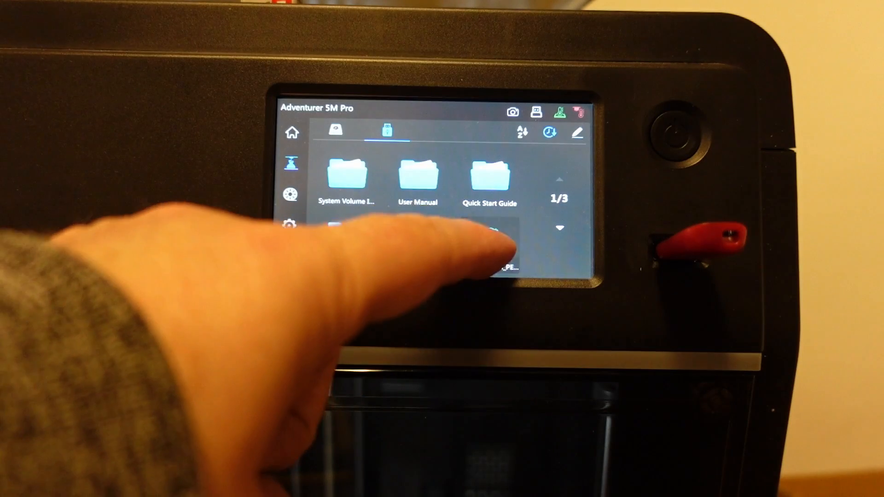
left_click(497, 231)
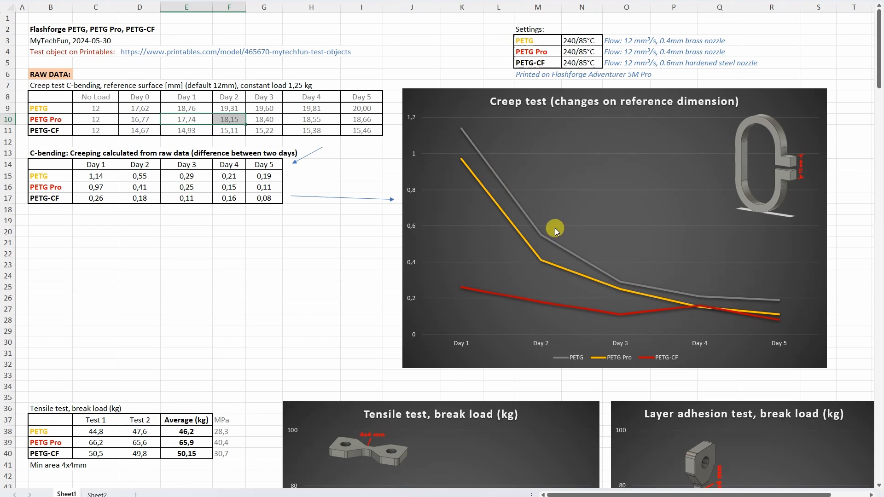
mouse_move(575, 321)
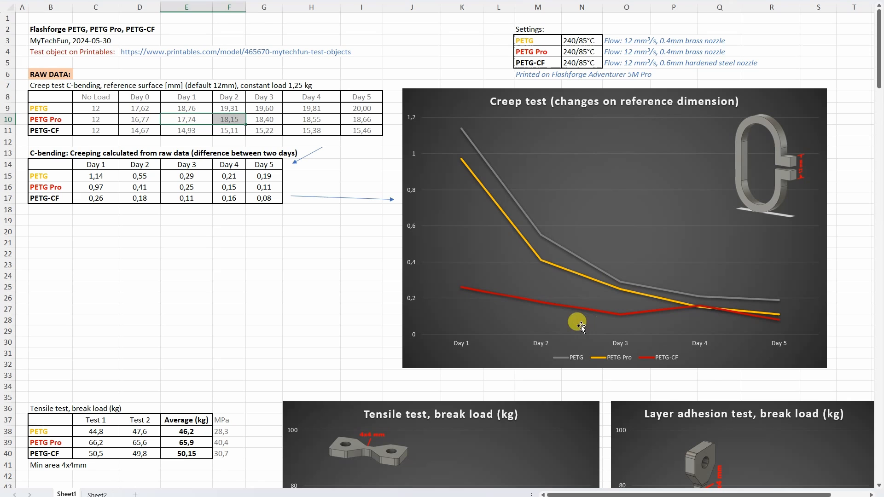
Scroll down to the Tensile test and Layer adhesion break-load charts.
scroll("down", 3)
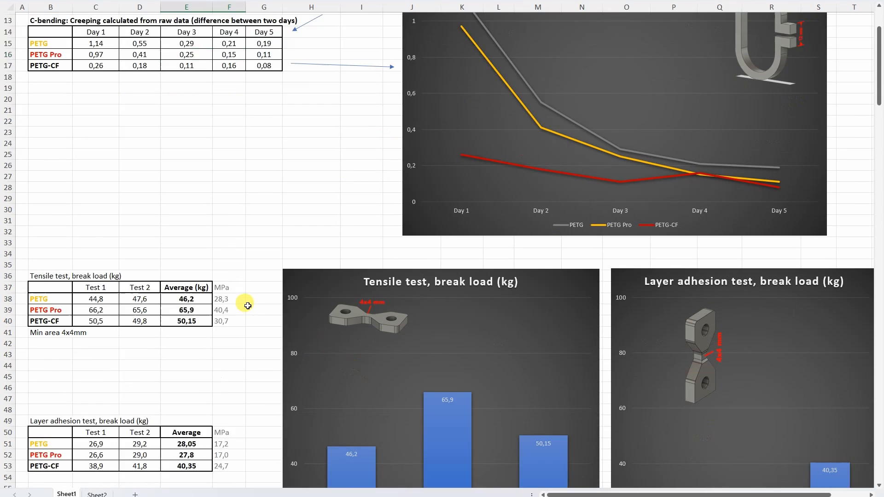
scroll("down", 3)
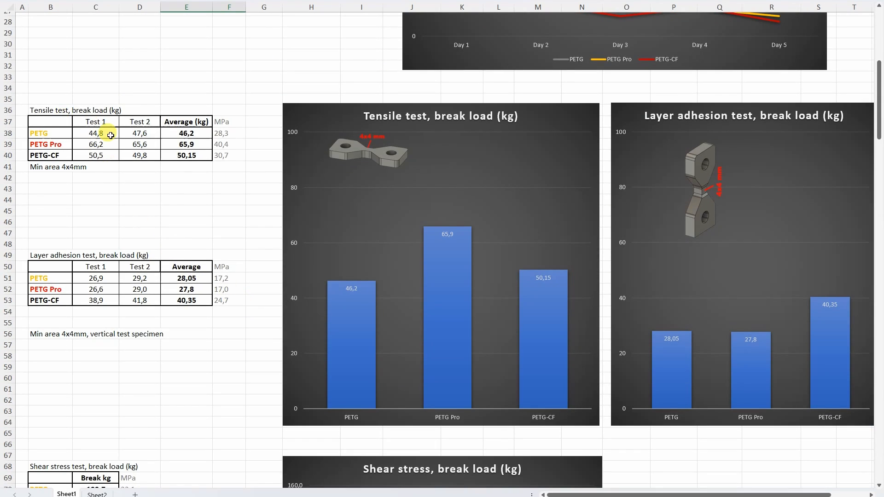
mouse_move(438, 411)
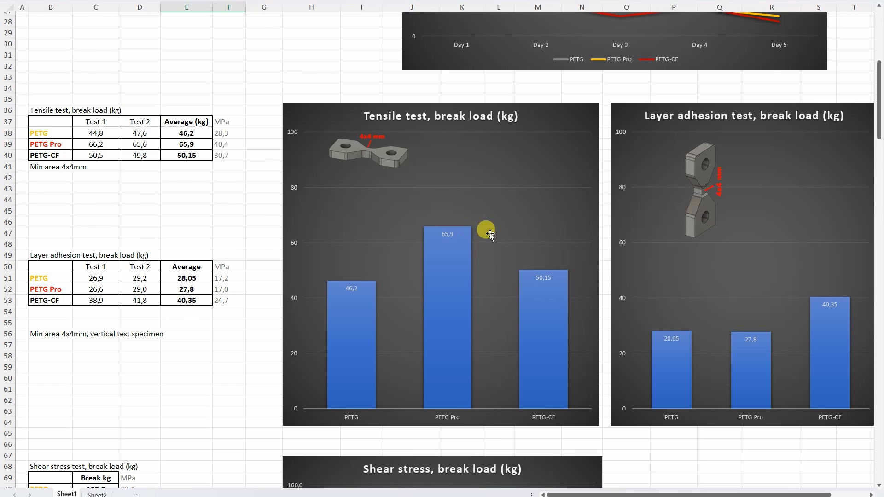
mouse_move(506, 283)
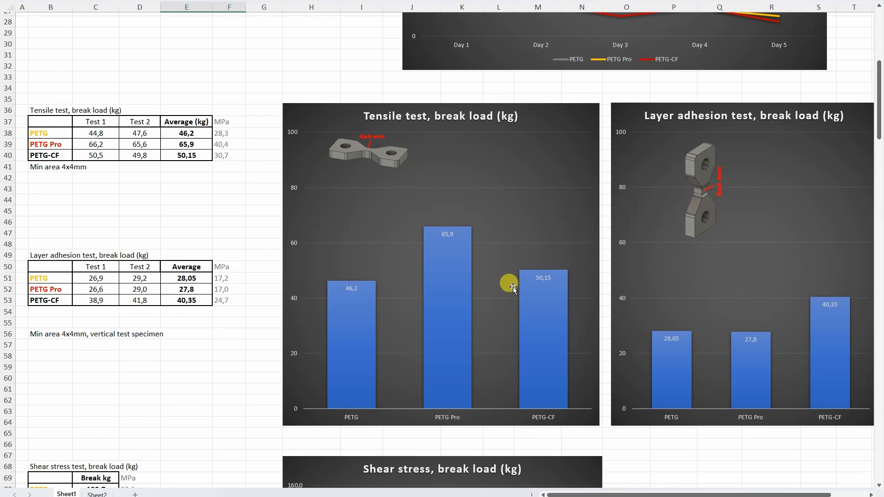
mouse_move(551, 299)
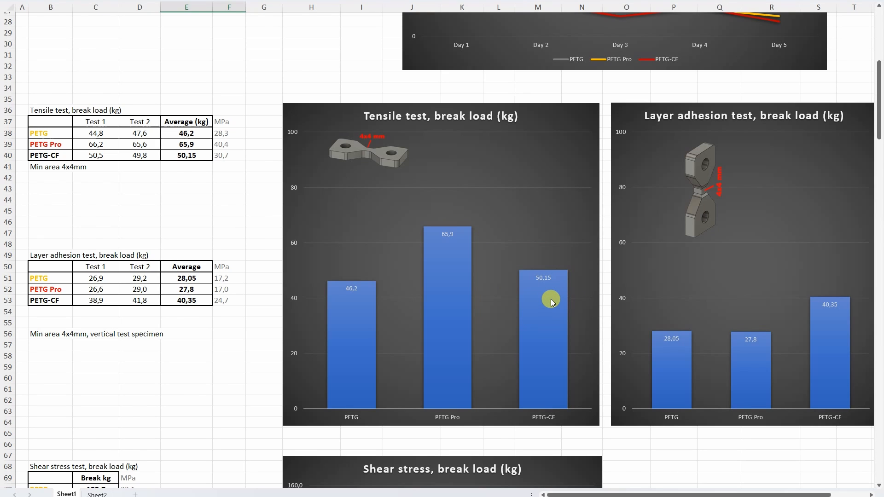
mouse_move(510, 261)
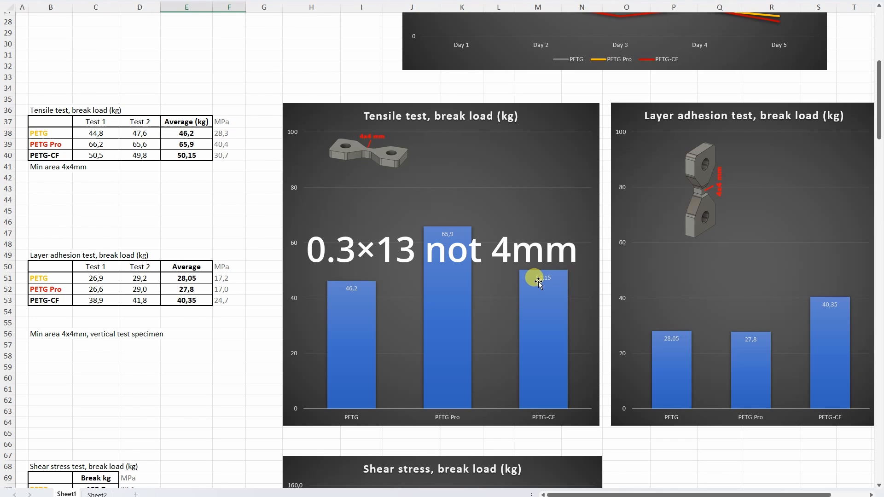
mouse_move(523, 268)
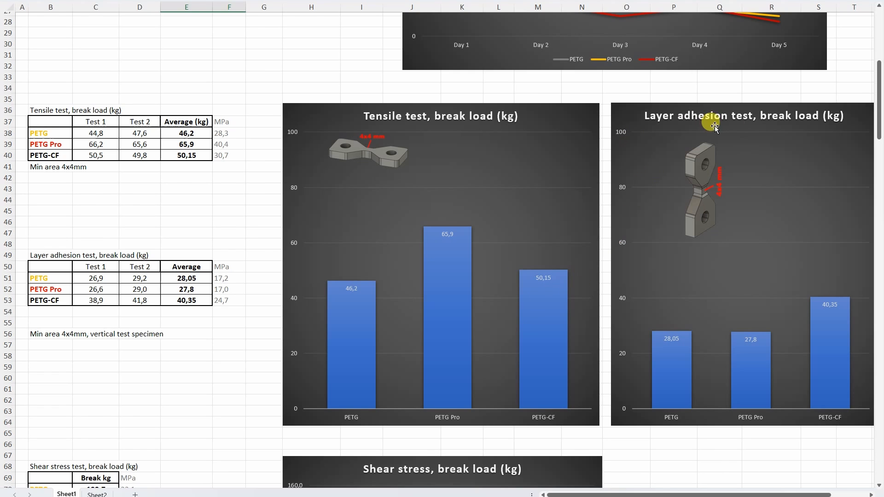
mouse_move(846, 329)
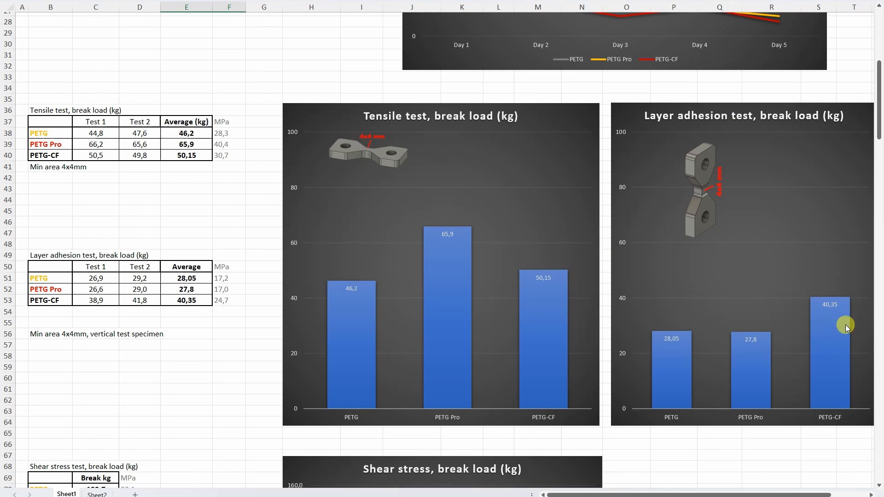
mouse_move(837, 316)
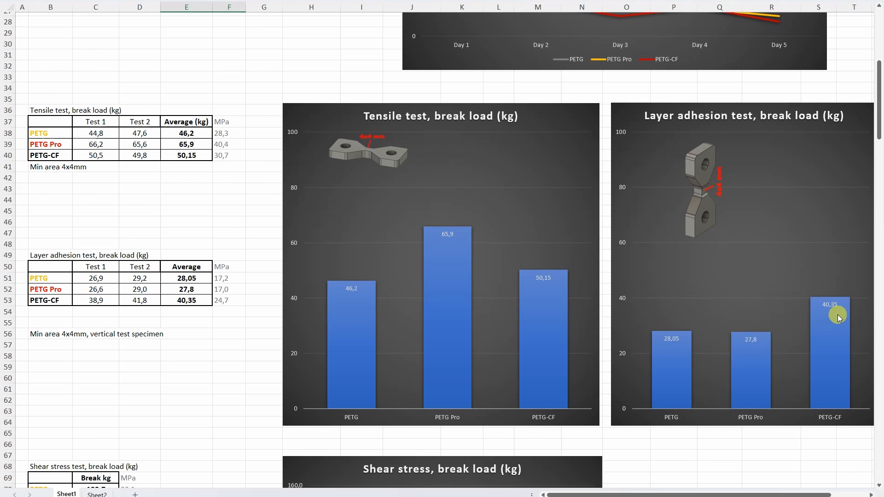
mouse_move(686, 349)
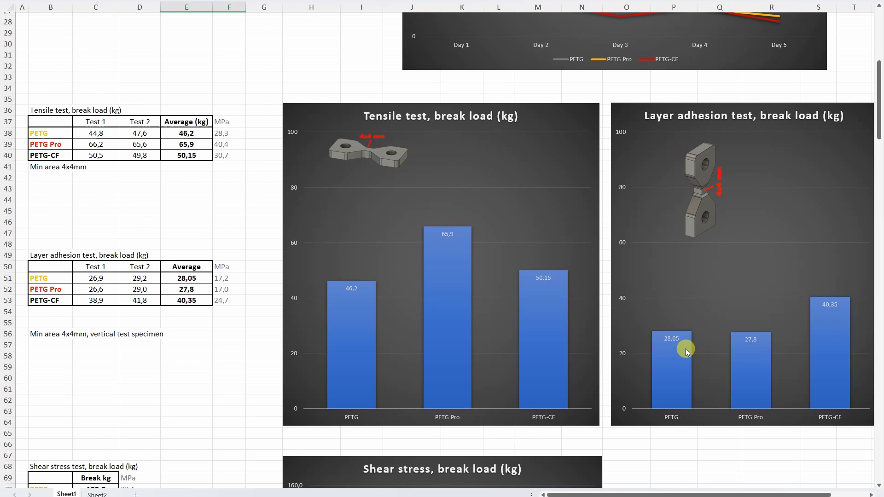
Scroll past the Shear stress and Bending charts to the Torque test table and Load at 90° chart.
scroll("down", 3)
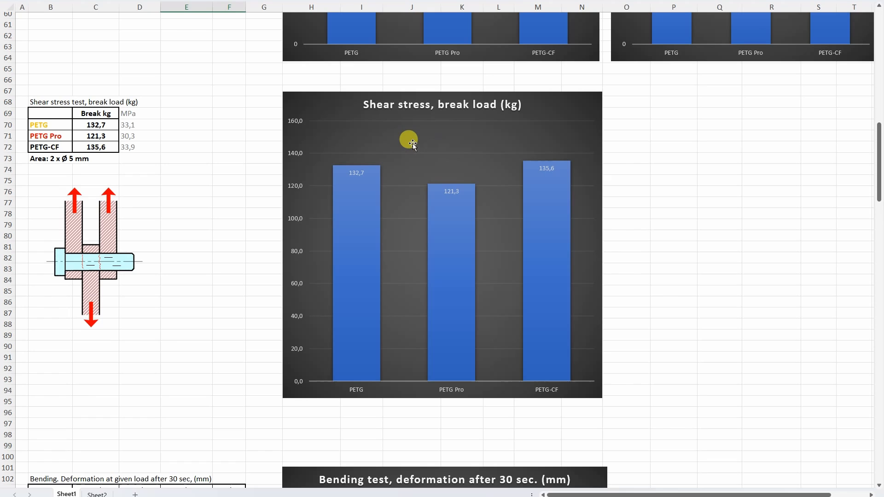
mouse_move(353, 181)
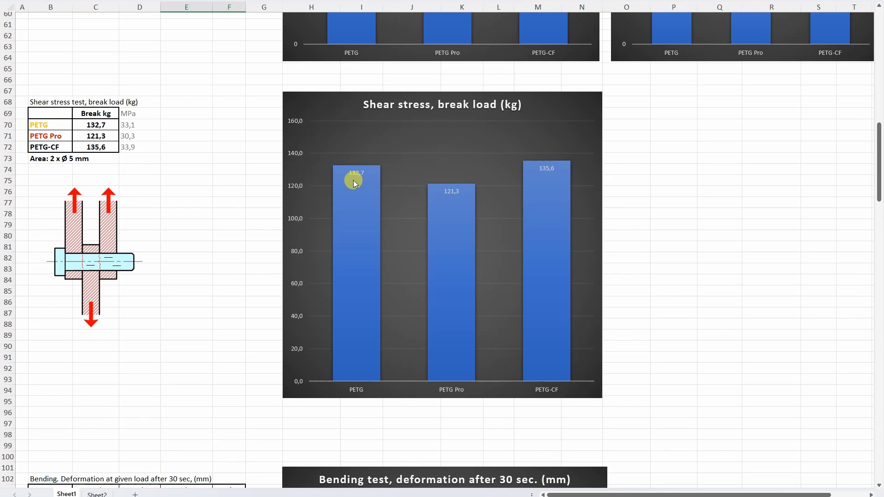
mouse_move(348, 215)
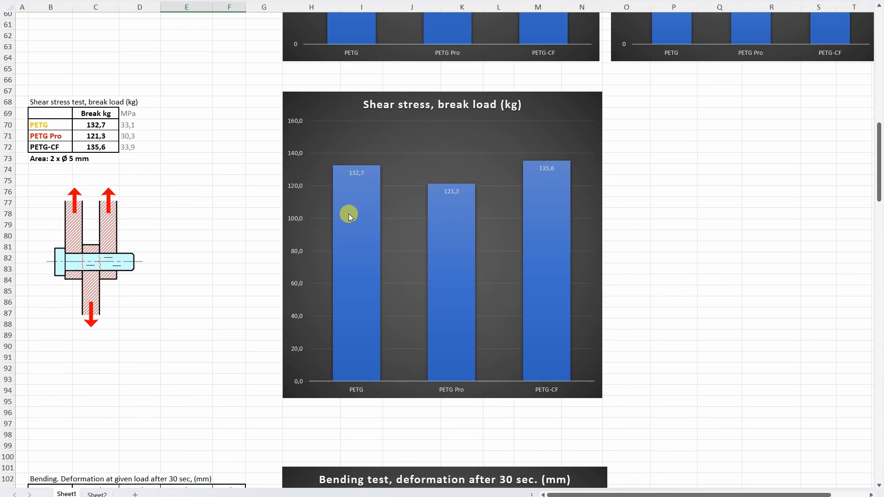
mouse_move(367, 213)
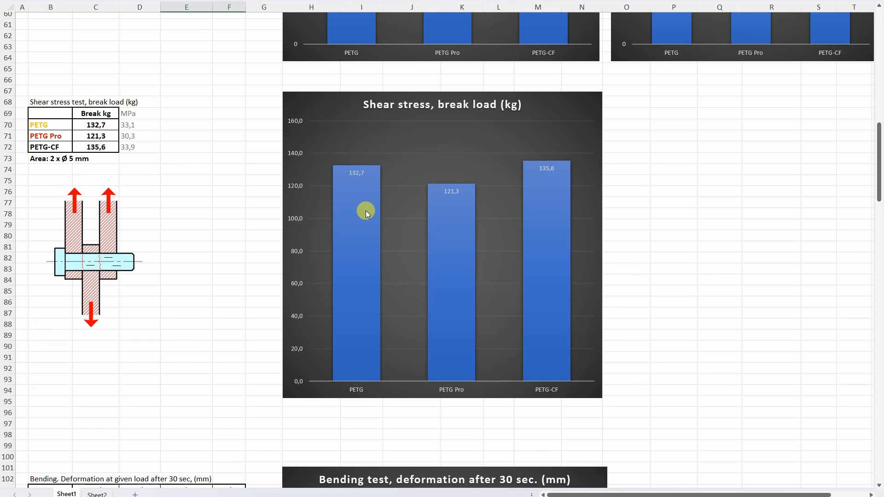
scroll("down", 3)
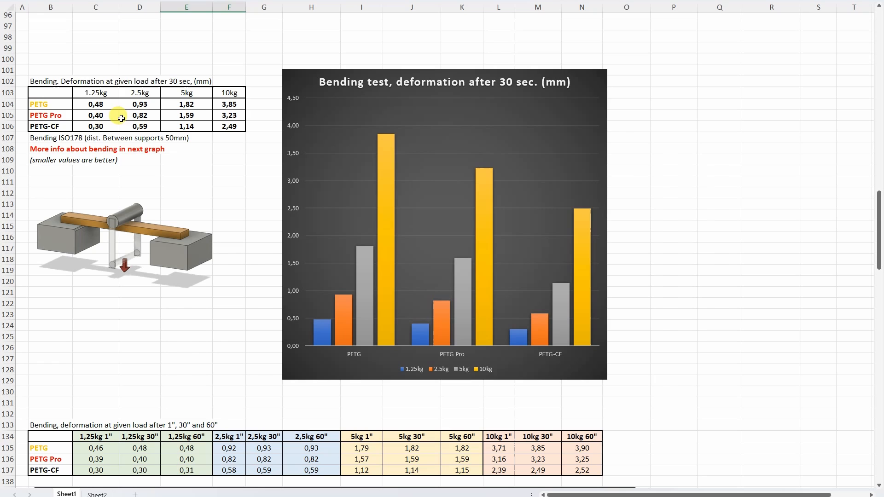
left_click(95, 93)
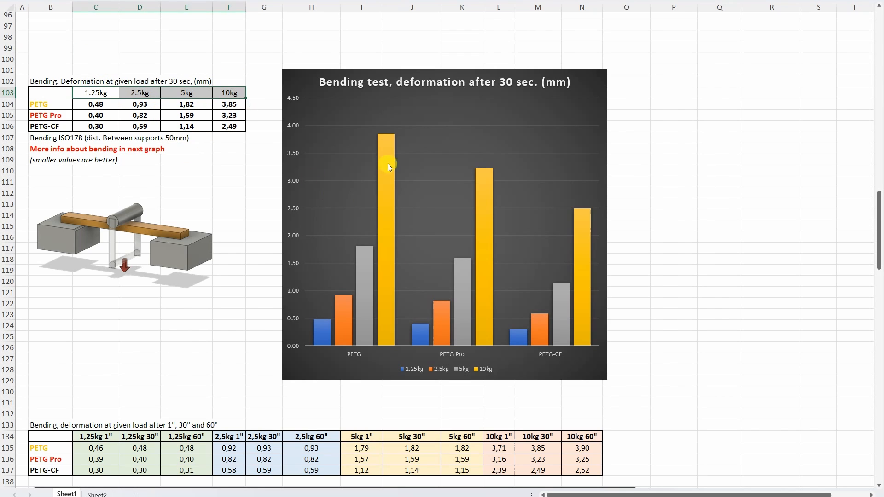
scroll("down", 3)
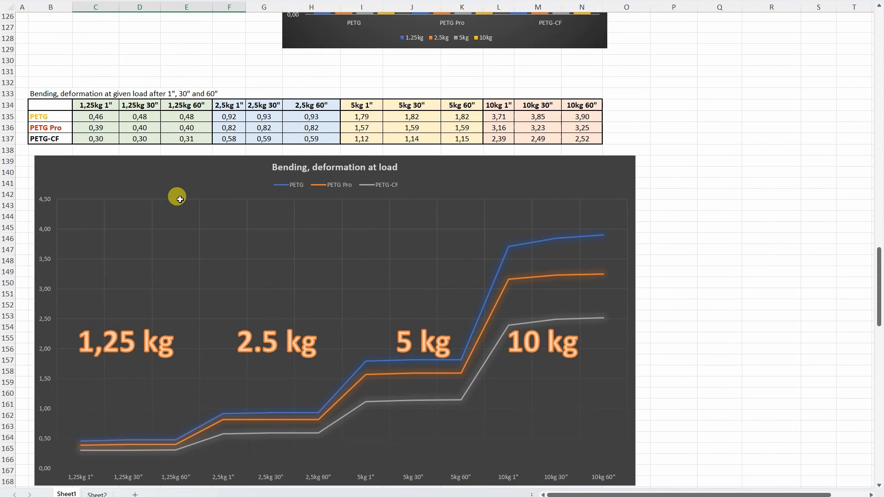
scroll("down", 3)
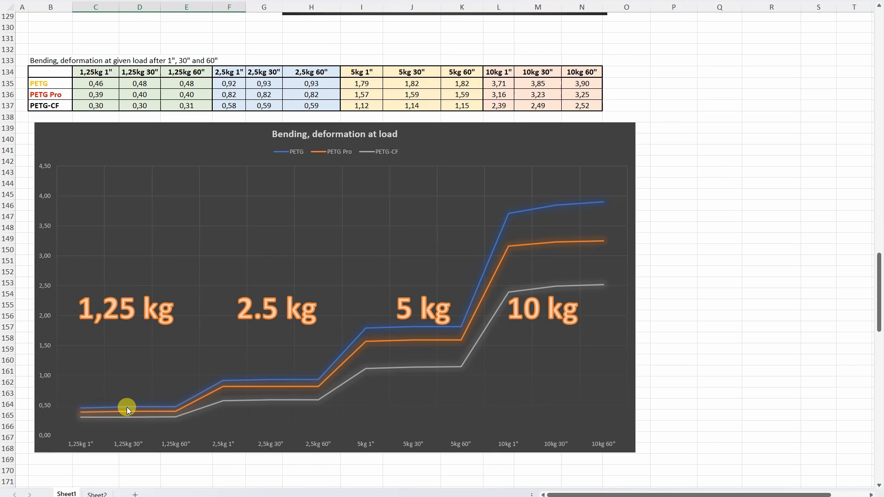
mouse_move(496, 293)
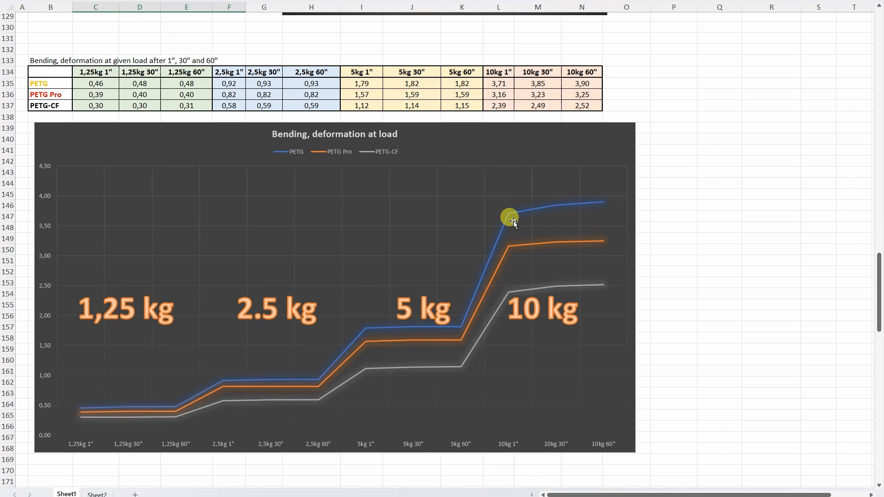
scroll("down", 3)
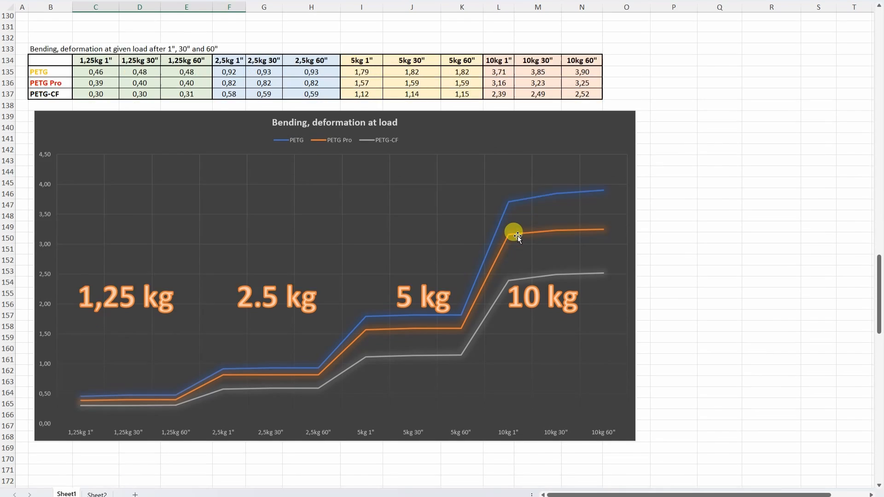
scroll("down", 3)
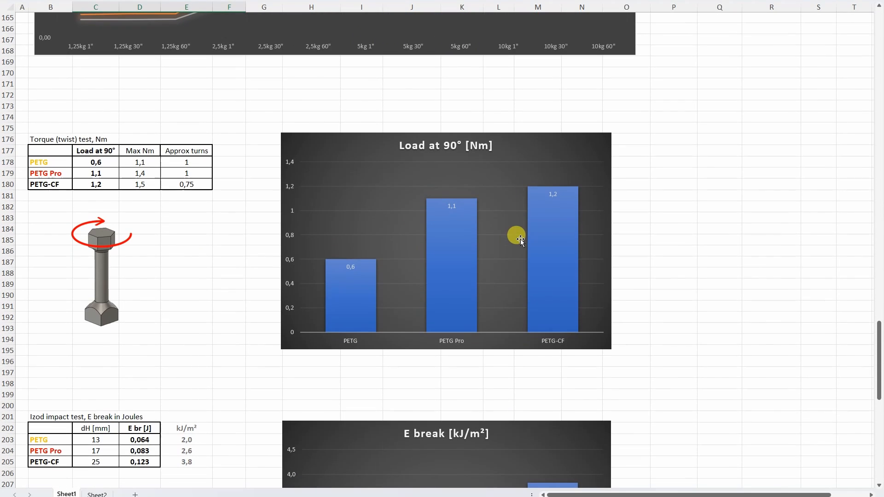
mouse_move(387, 272)
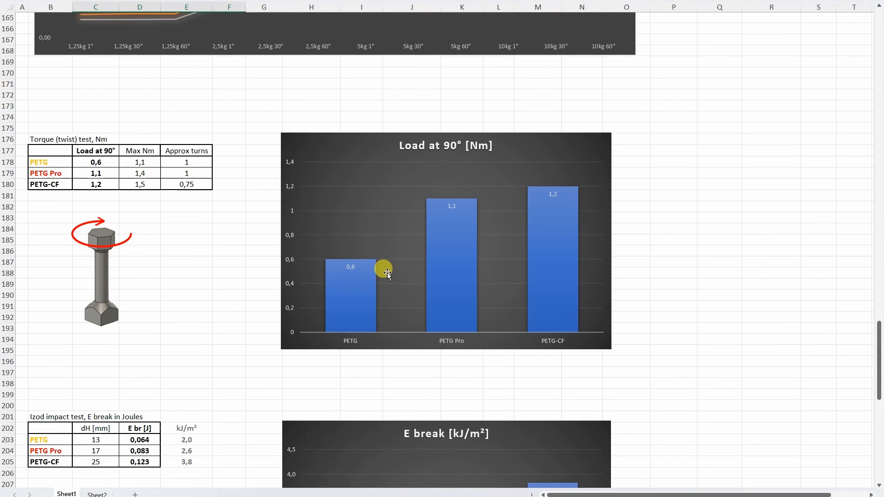
mouse_move(360, 267)
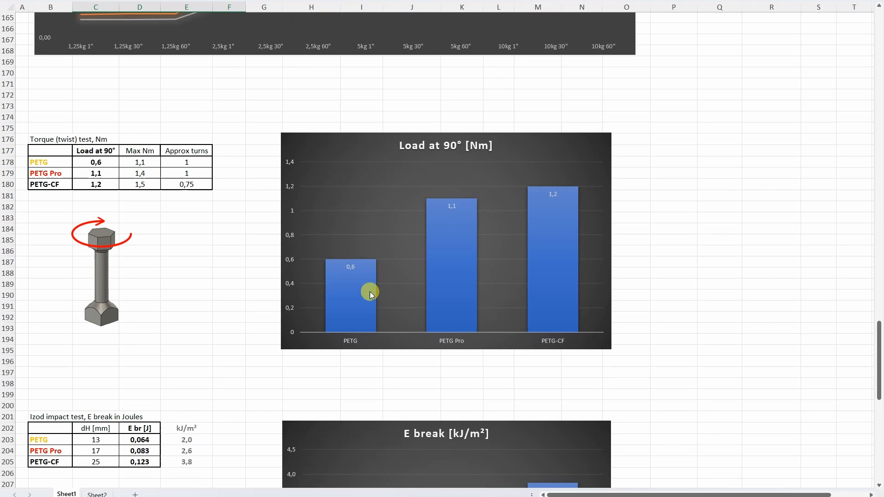
mouse_move(423, 286)
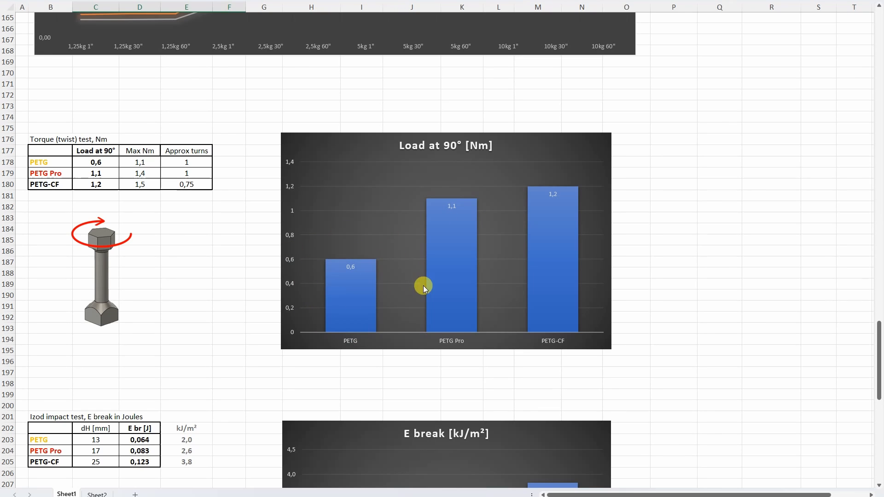
mouse_move(514, 215)
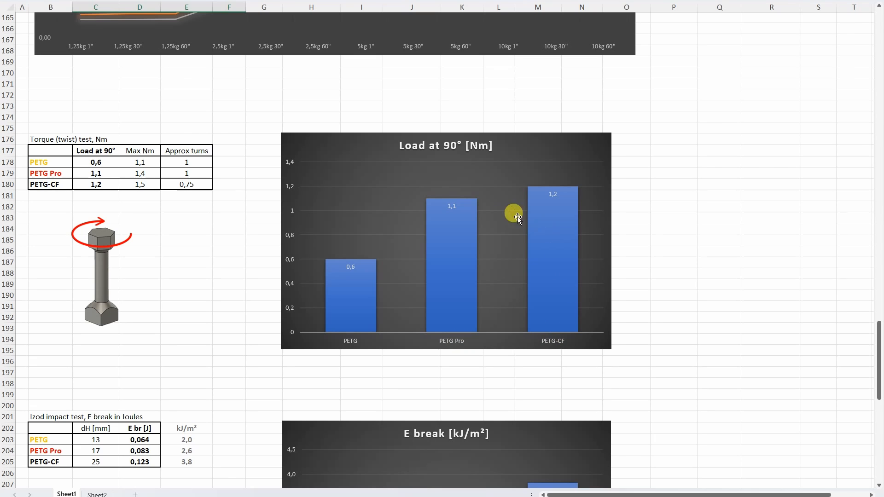
Scroll past the Load at 90° and E break charts to the Temperature test chart.
scroll("down", 3)
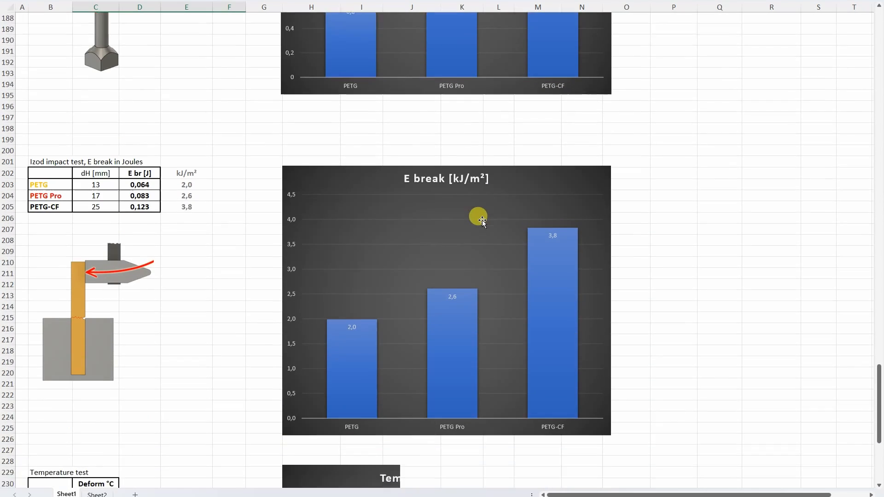
scroll("down", 3)
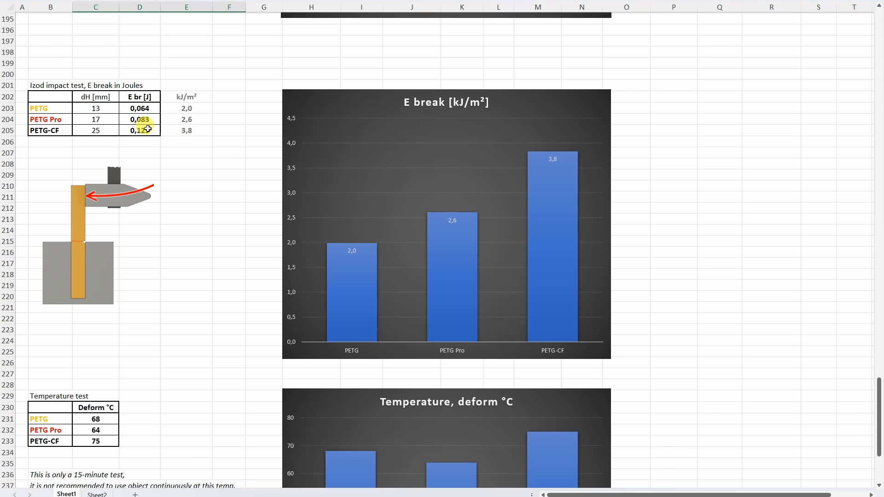
mouse_move(519, 147)
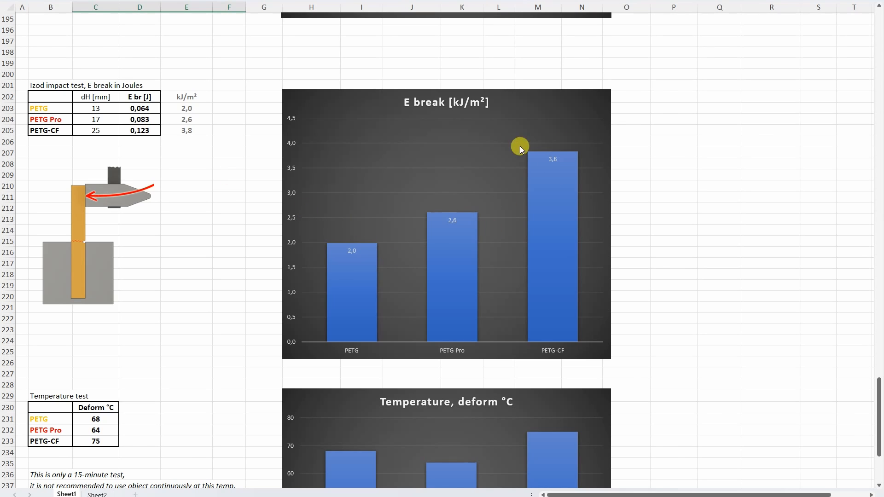
mouse_move(301, 284)
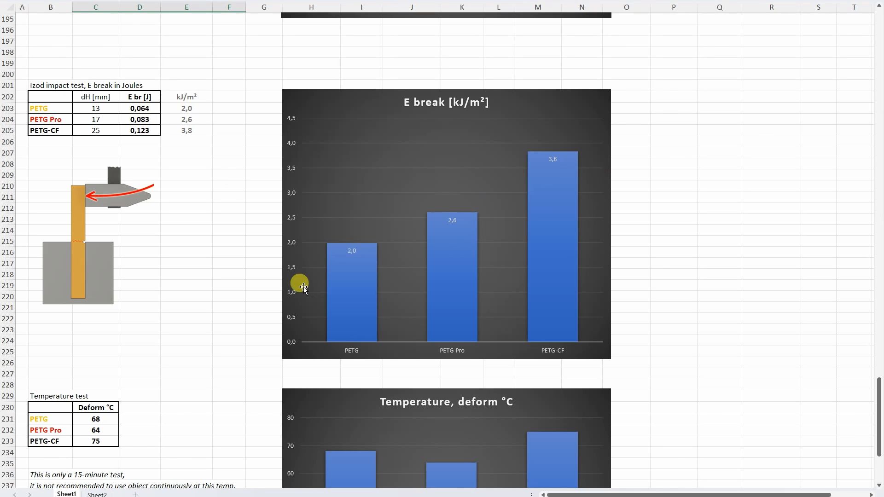
mouse_move(571, 174)
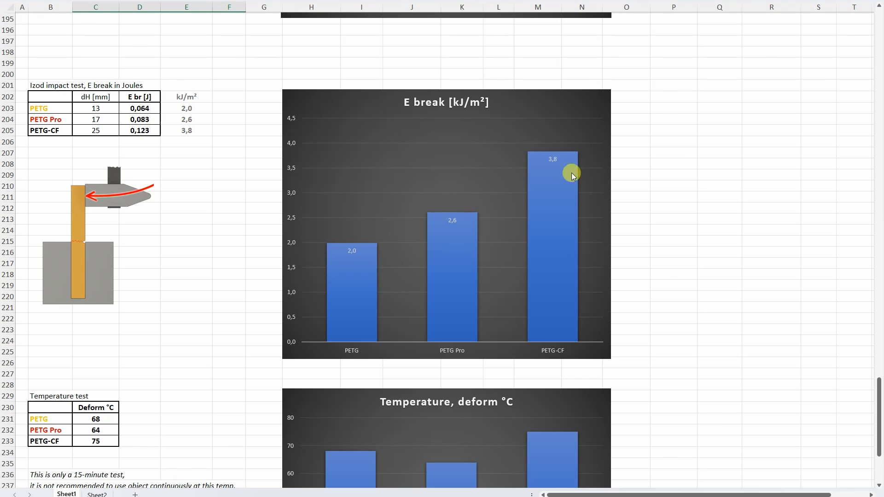
mouse_move(577, 169)
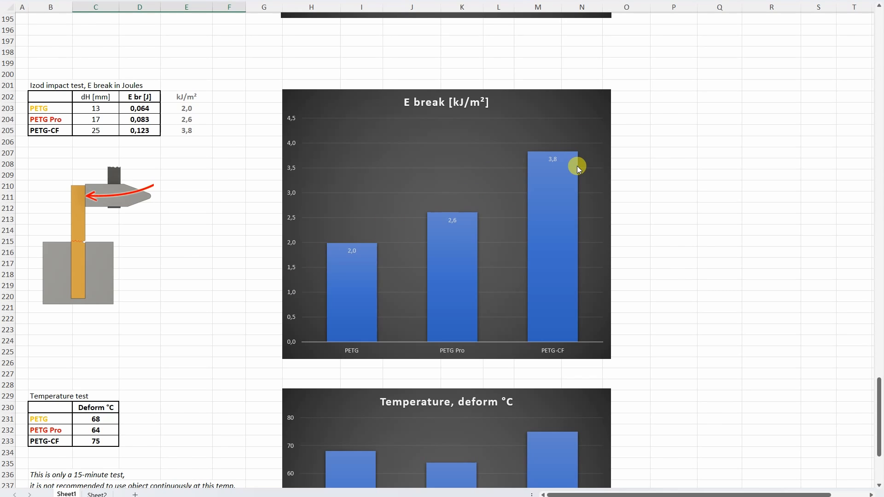
mouse_move(539, 171)
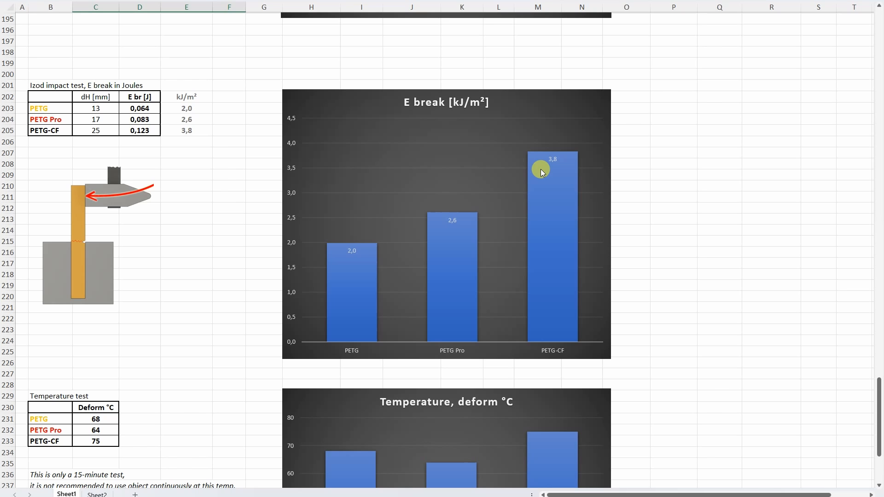
mouse_move(652, 166)
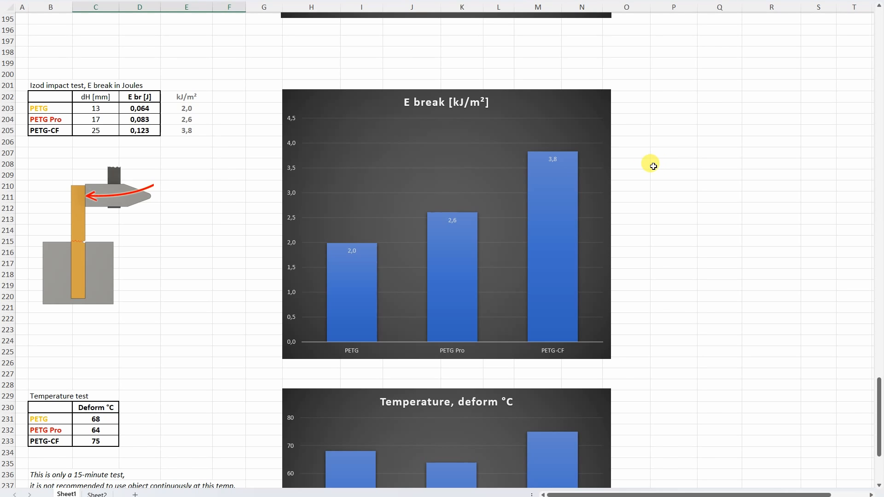
scroll("down", 3)
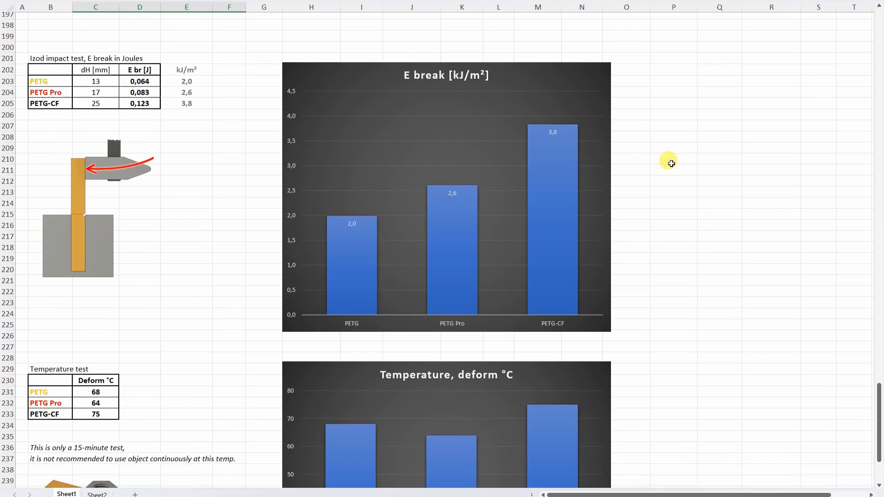
scroll("down", 3)
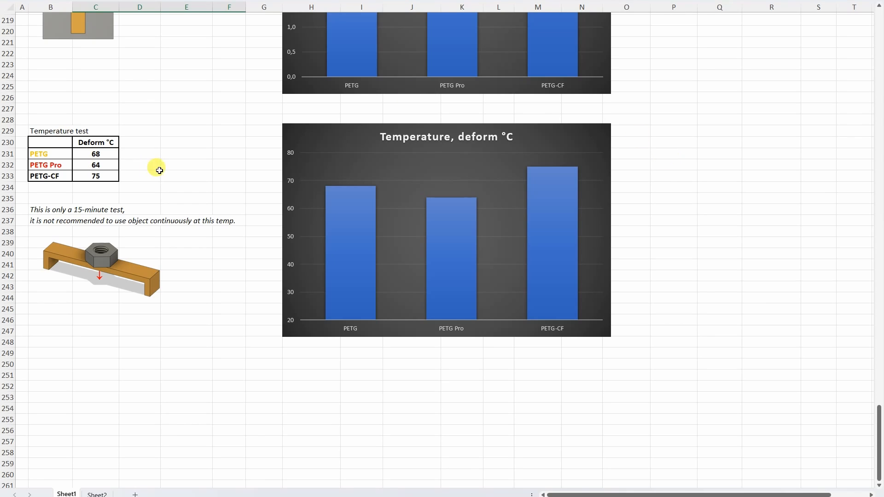
left_click_drag(96, 153, 96, 165)
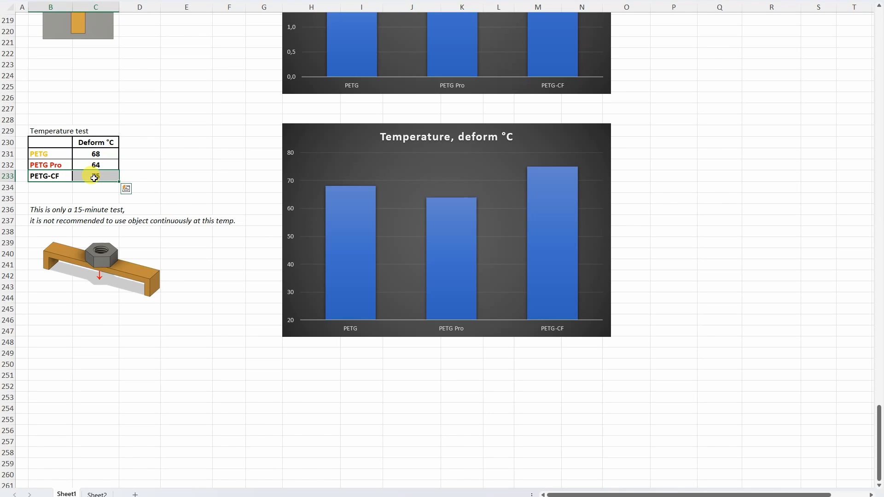
type("75")
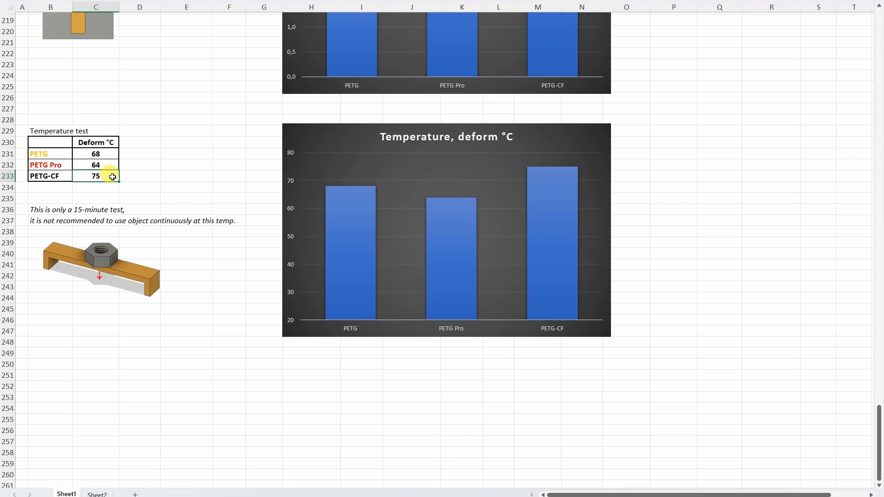
mouse_move(174, 174)
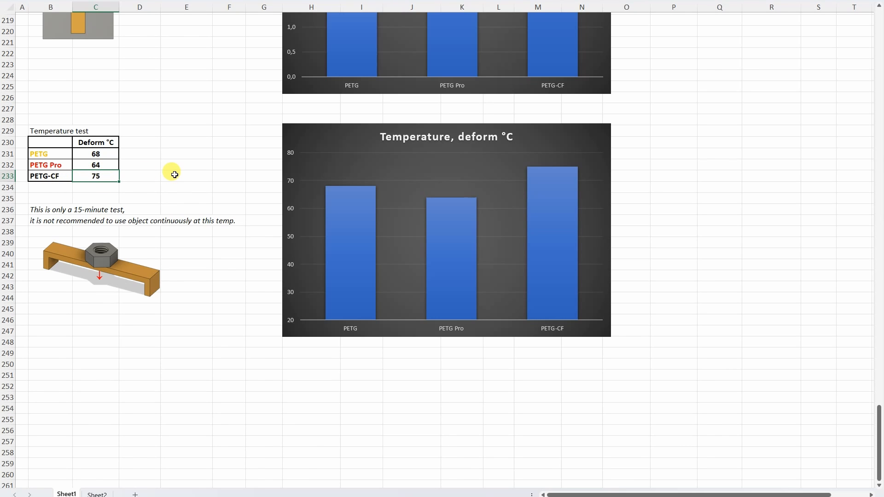